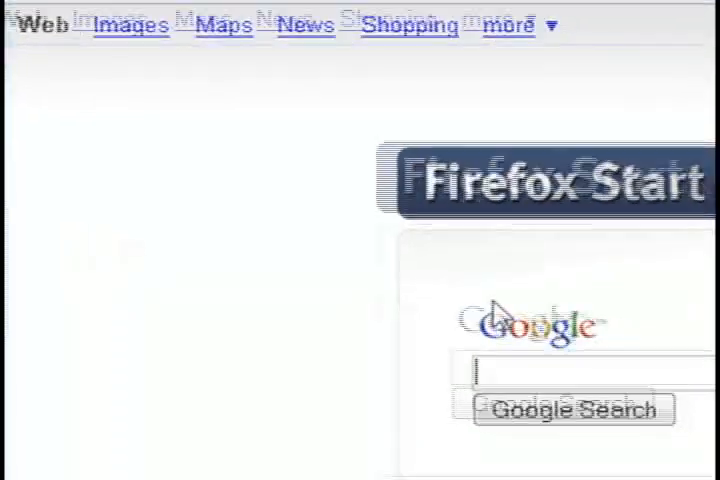
- Search Google for 'idlebackup'
type("idl")
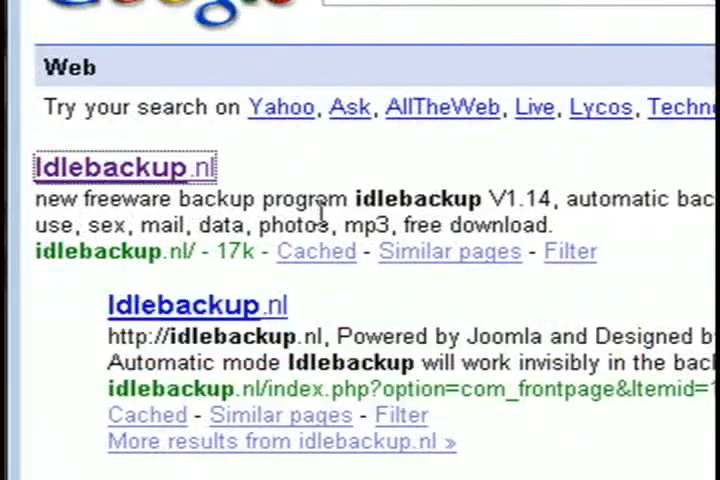
- Save IdleBackup112Setup.exe from the idlebackup.nl download page
left_click(124, 167)
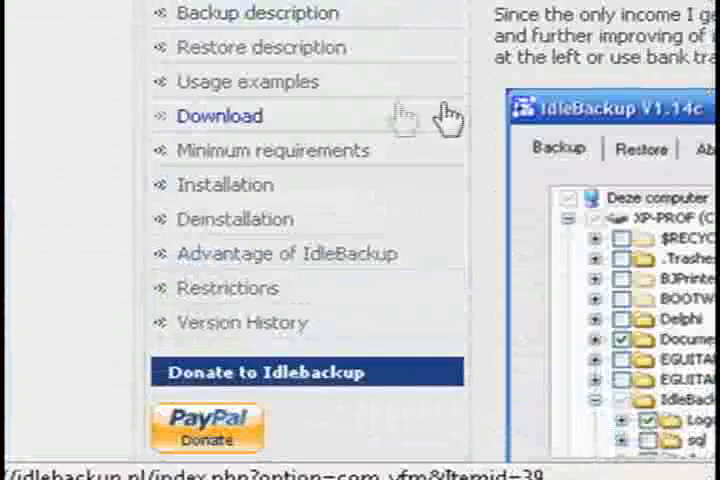
left_click(218, 115)
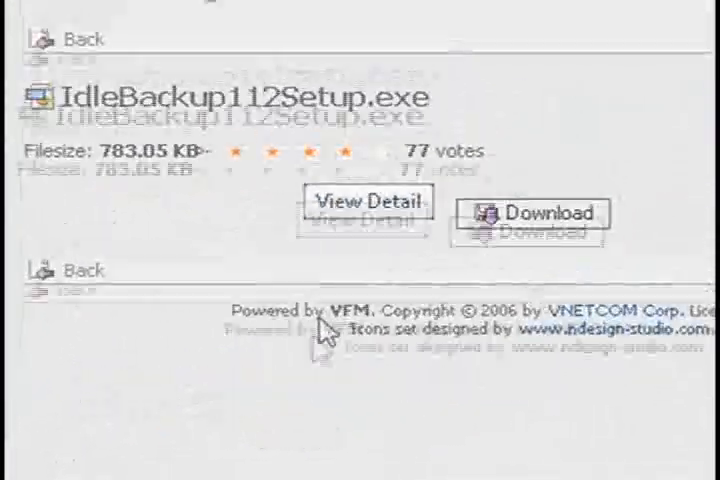
left_click(541, 213)
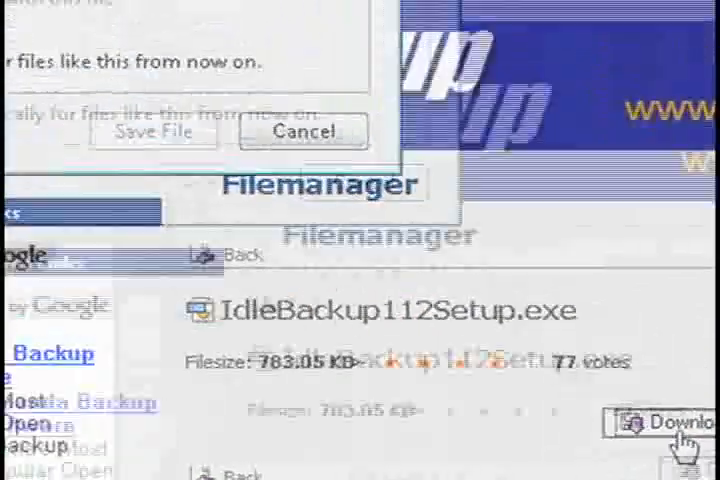
left_click(153, 131)
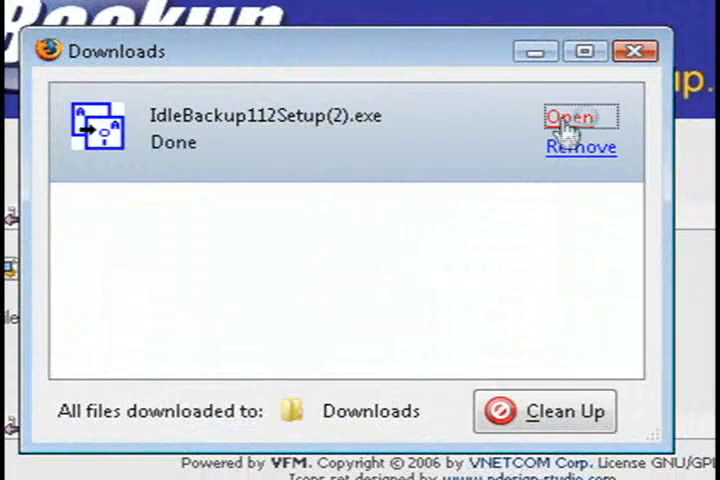
- Open IdleBackup112Setup(2).exe from the Firefox Downloads window
left_click(571, 117)
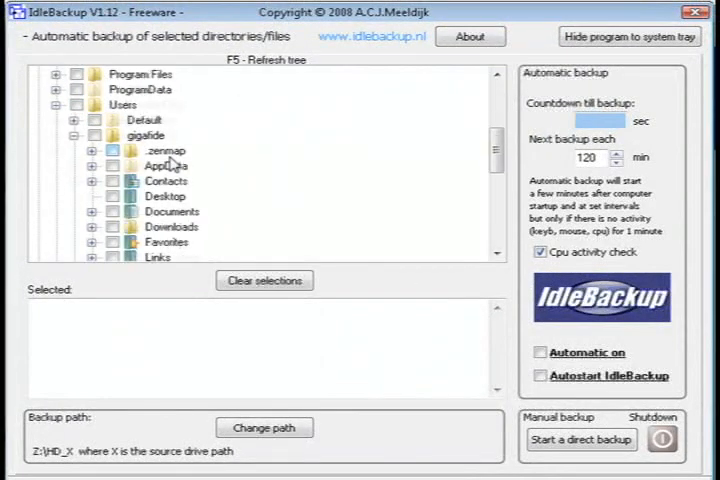
- Change the backup path to a network location and browse for MyFiles (Z:)
scroll("down", 3)
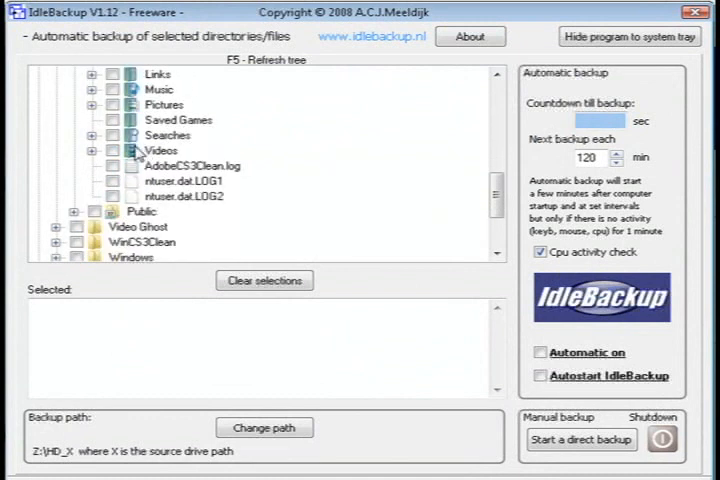
scroll("up", 3)
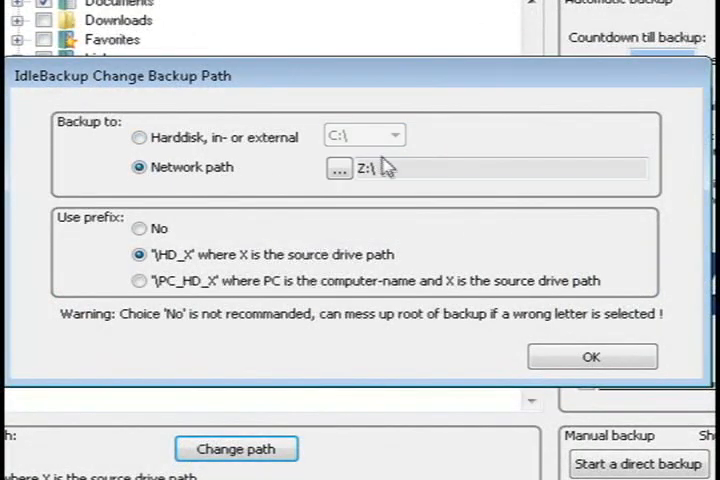
left_click(338, 168)
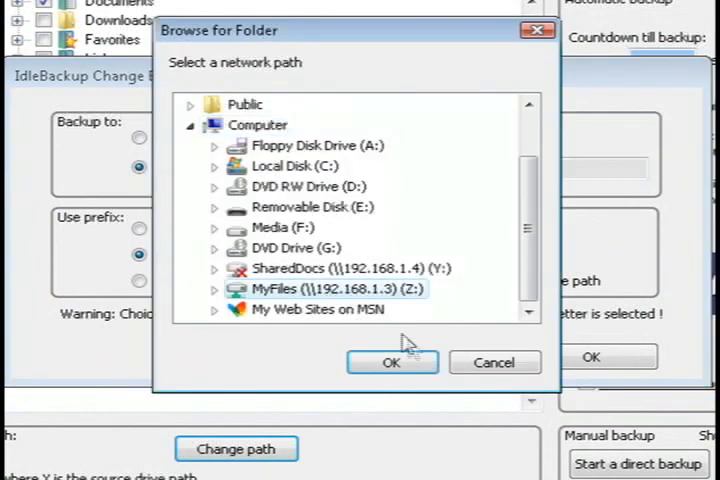